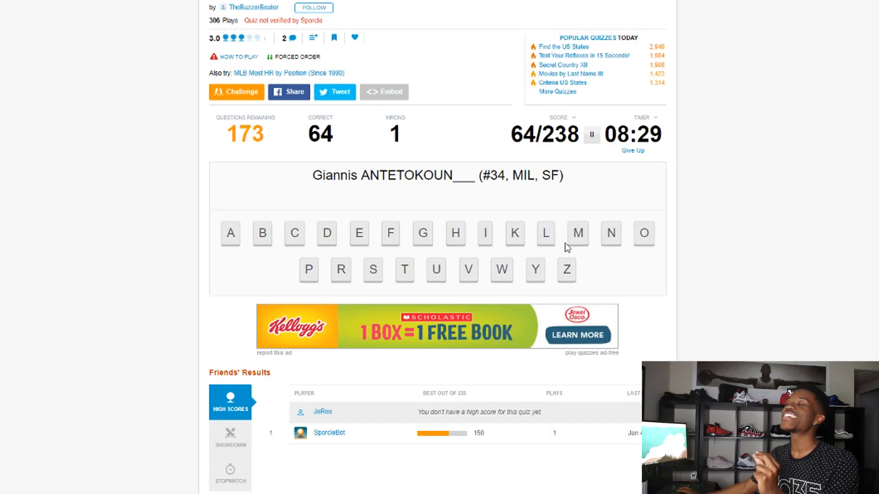
pyautogui.moveTo(341, 269)
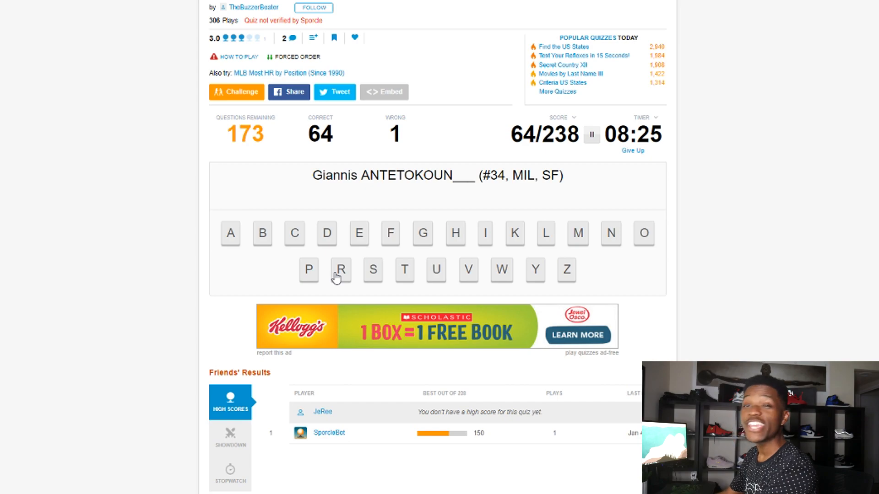
pyautogui.moveTo(307, 273)
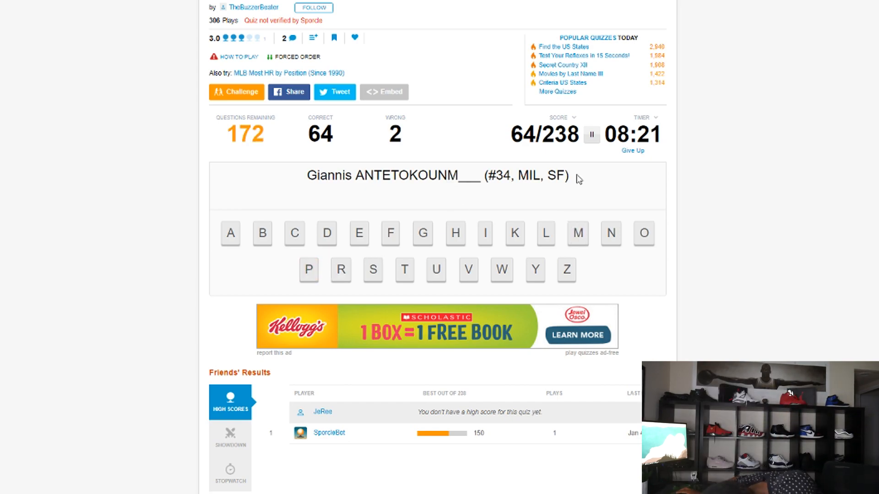
# Step: Finish spelling Antetokounmpo and Dellavedova, bringing the score to 76/238 with 3 wrong
pyautogui.click(308, 269)
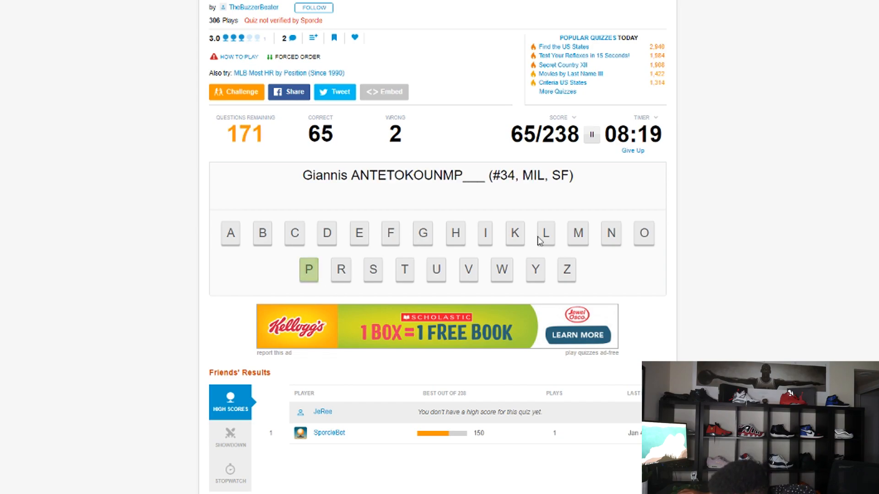
pyautogui.click(308, 270)
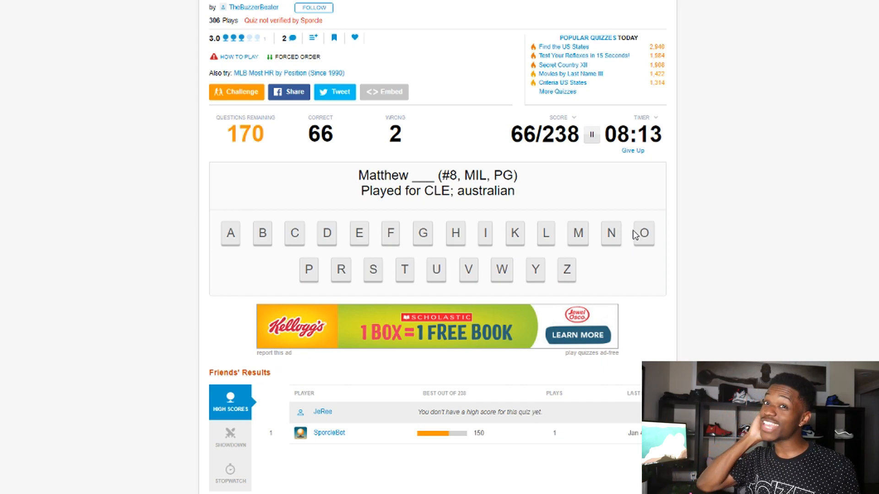
pyautogui.moveTo(337, 223)
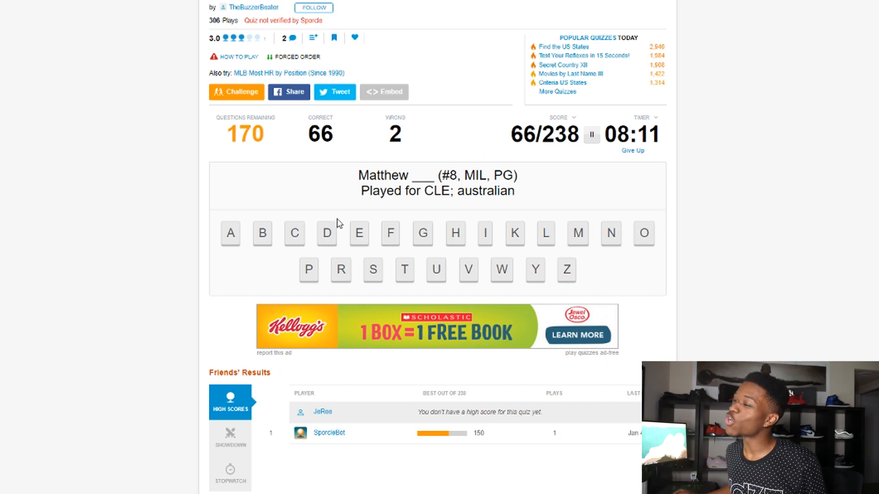
pyautogui.click(358, 233)
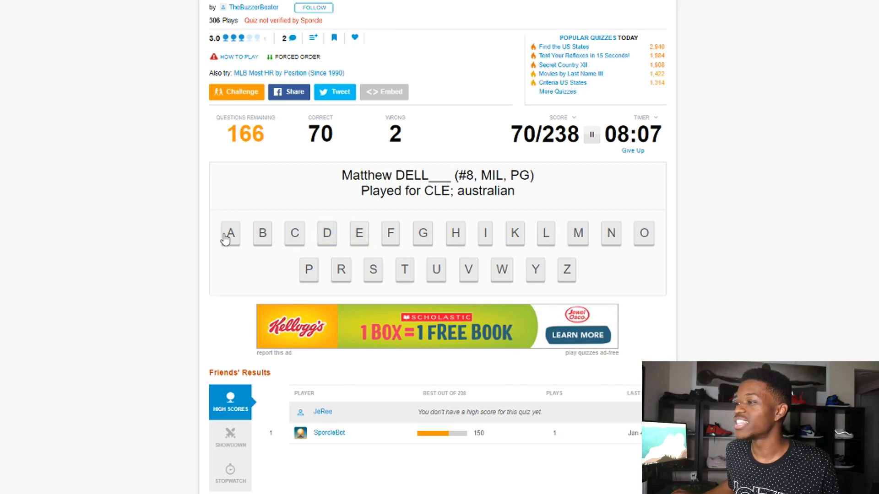
pyautogui.click(230, 233)
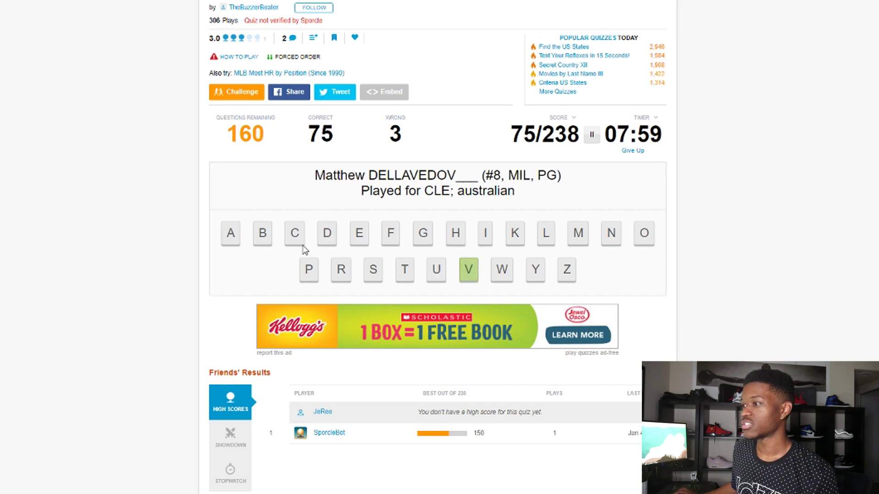
pyautogui.click(468, 269)
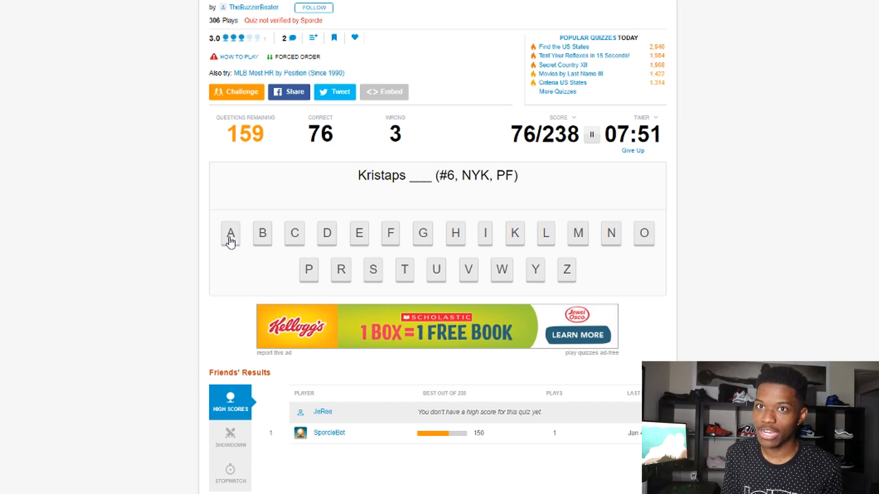
# Step: Spell Porzingis and Ntilikina, then begin Markkanen, reaching 95/238 with 5 wrong
pyautogui.click(308, 269)
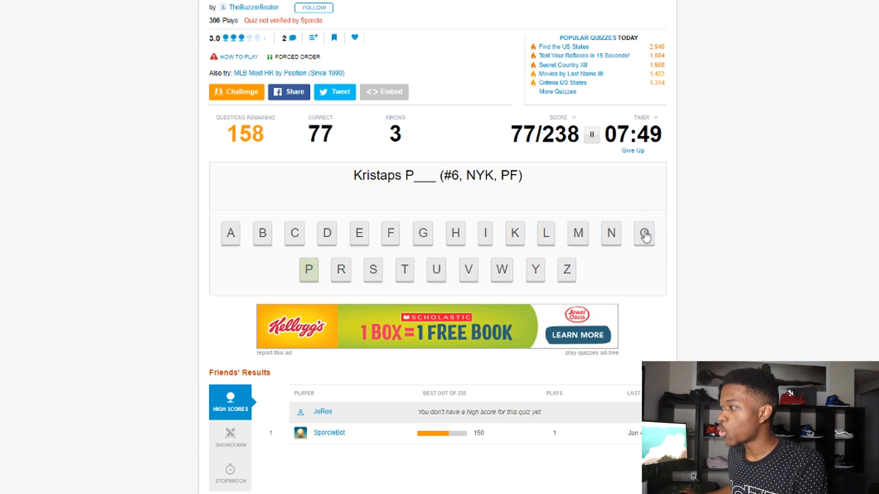
pyautogui.click(566, 269)
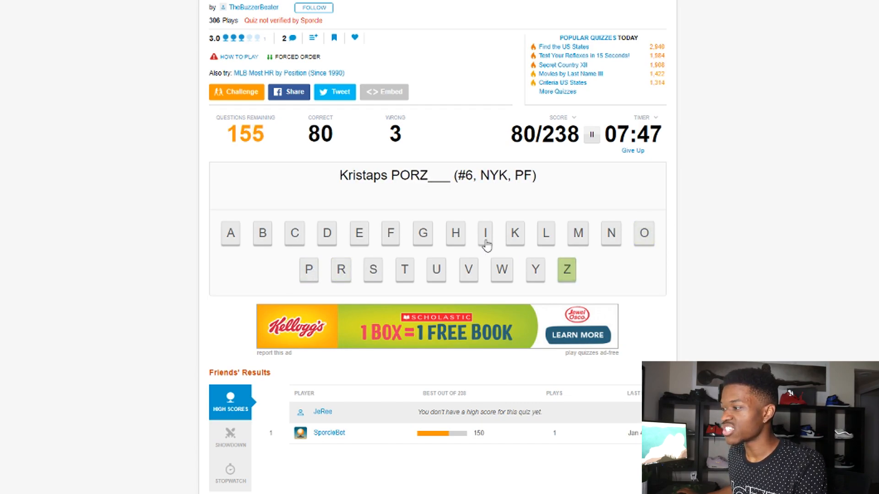
pyautogui.click(422, 233)
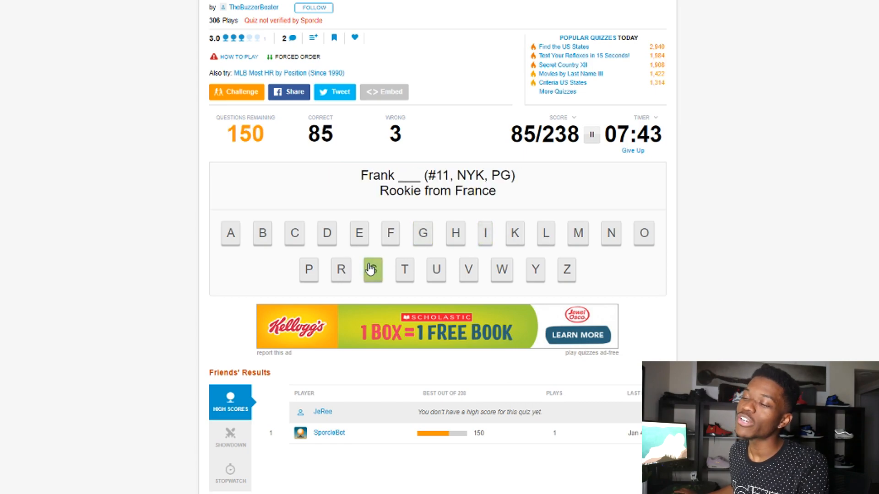
pyautogui.moveTo(374, 255)
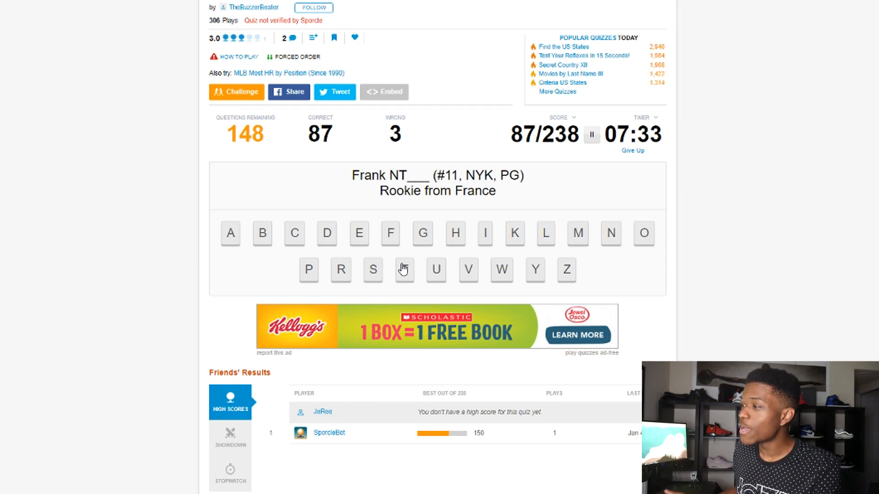
pyautogui.moveTo(484, 236)
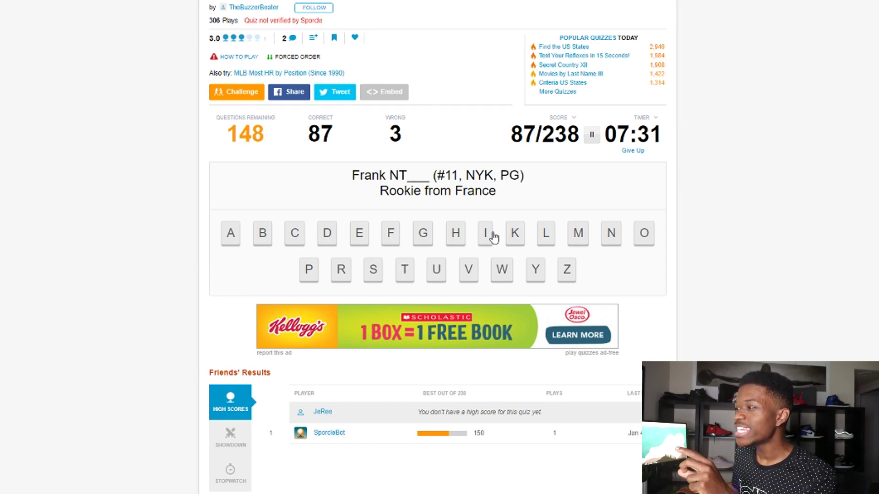
pyautogui.click(545, 234)
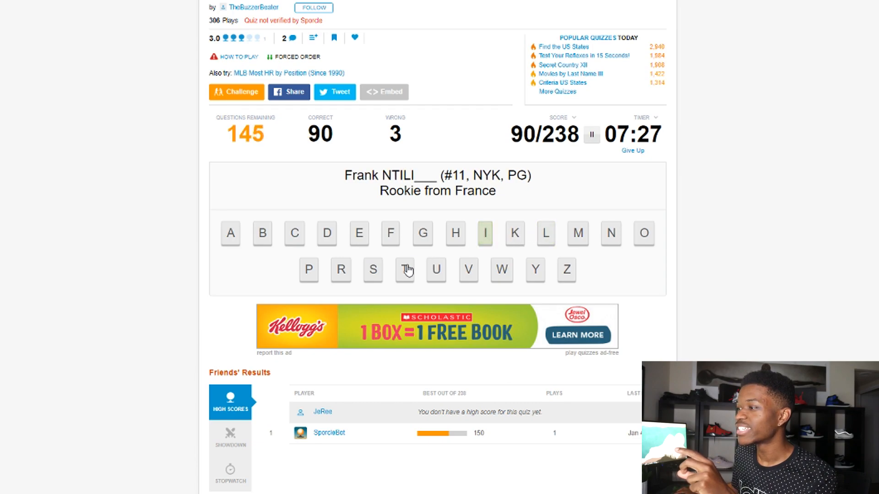
pyautogui.click(514, 233)
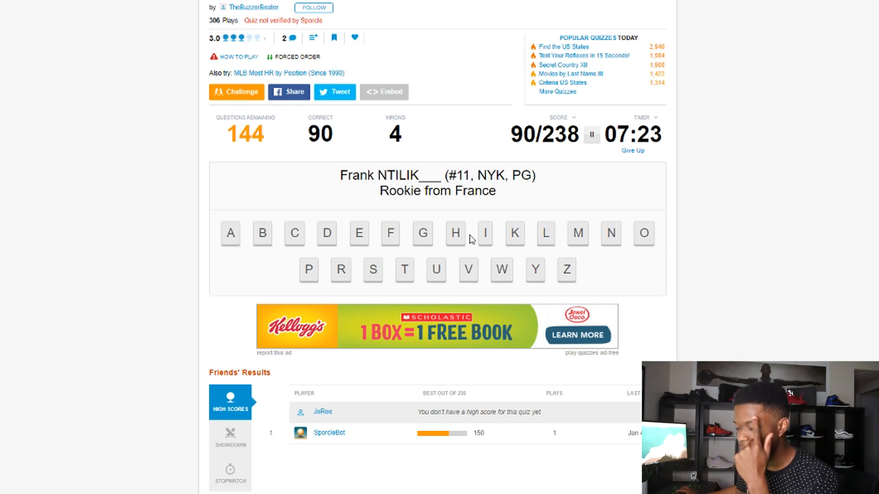
pyautogui.click(484, 233)
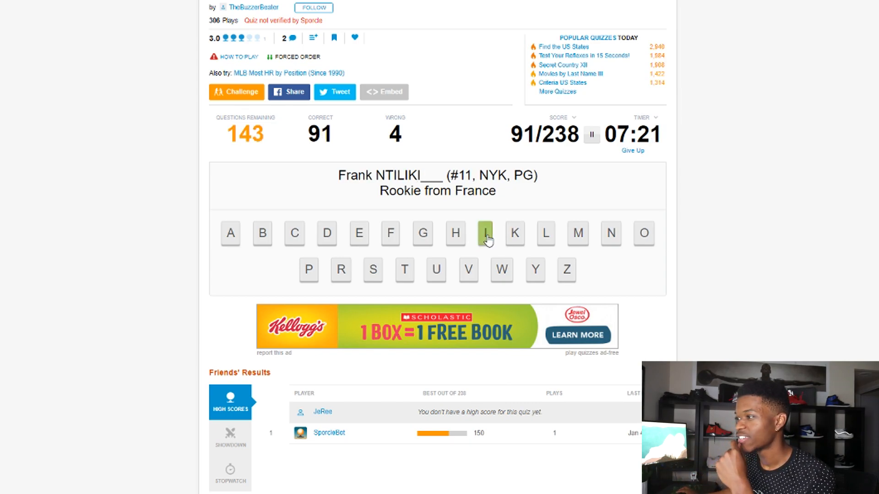
pyautogui.click(484, 233)
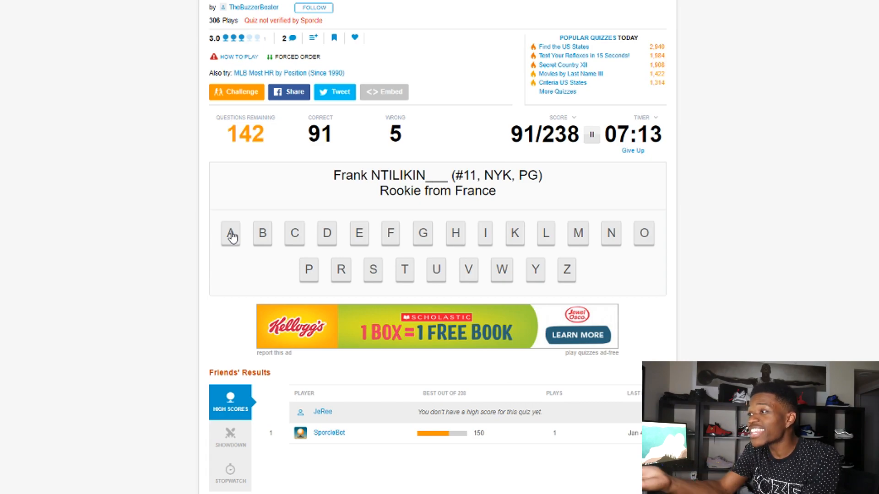
pyautogui.click(230, 233)
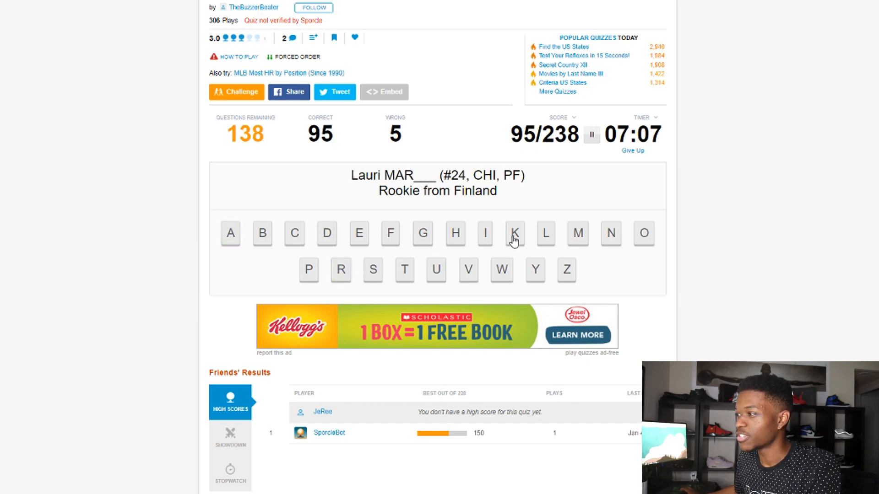
# Step: Finish Markkanen, spell Nowitzki, and start Valanciunas, reaching 113/238 with 5 wrong
pyautogui.click(515, 234)
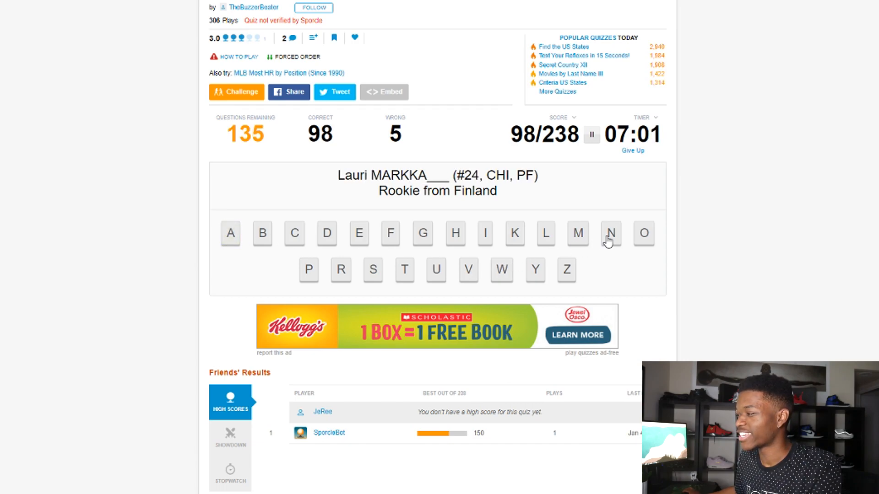
pyautogui.click(359, 234)
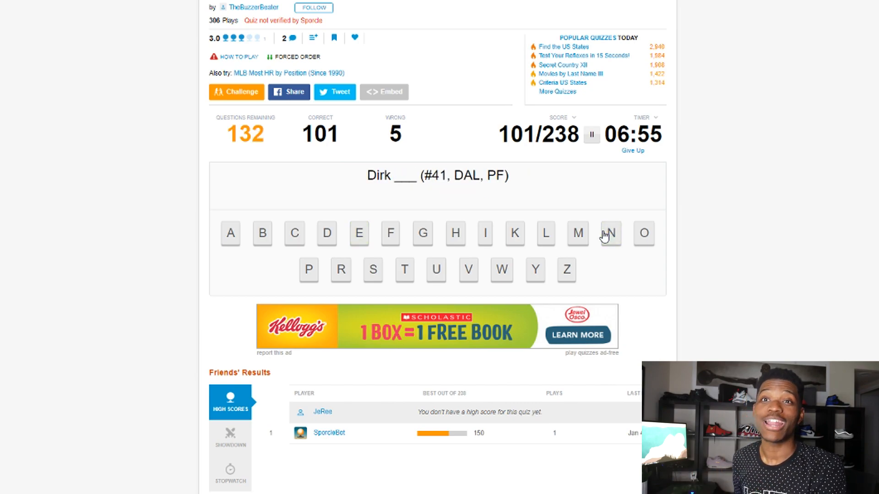
pyautogui.moveTo(621, 202)
pyautogui.write('NOWI')
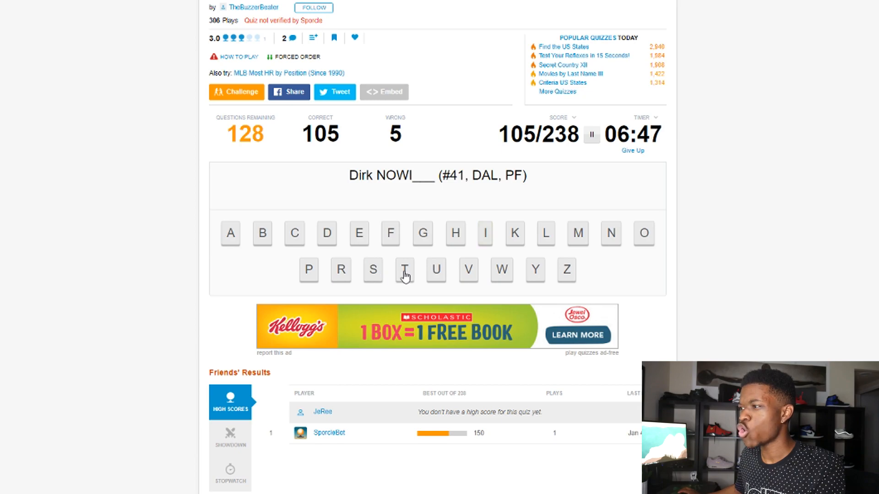
pyautogui.click(404, 270)
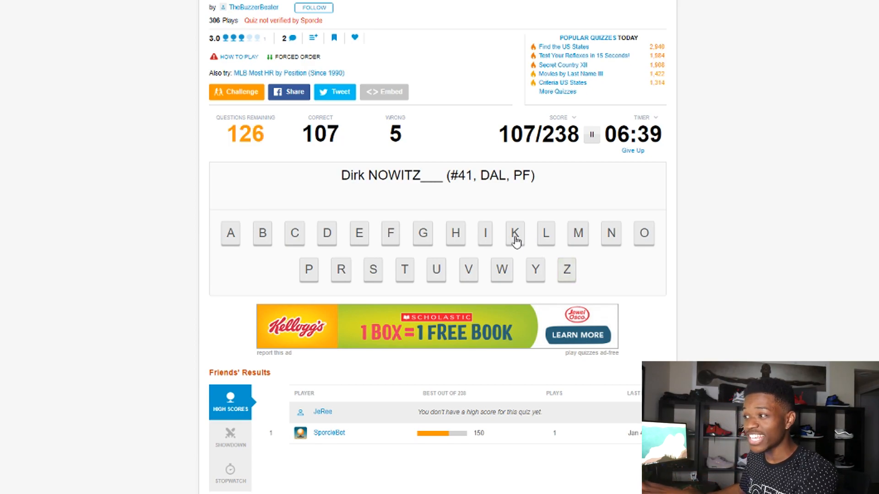
pyautogui.click(514, 234)
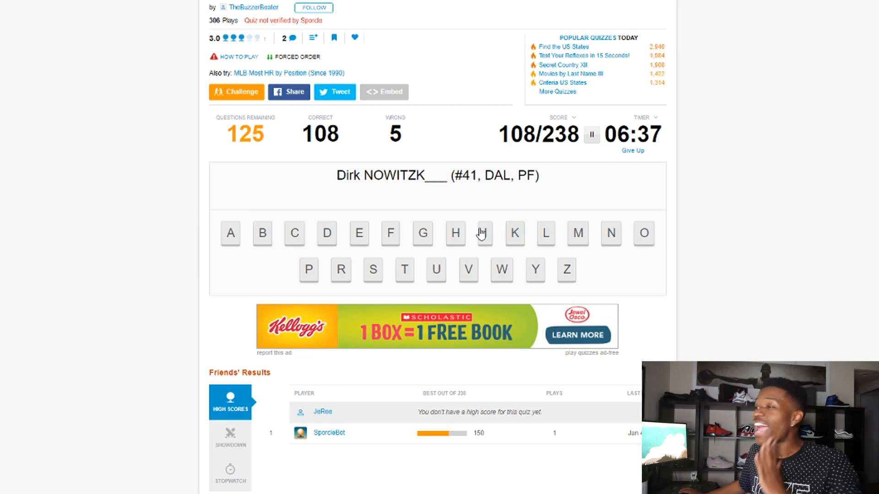
pyautogui.click(483, 233)
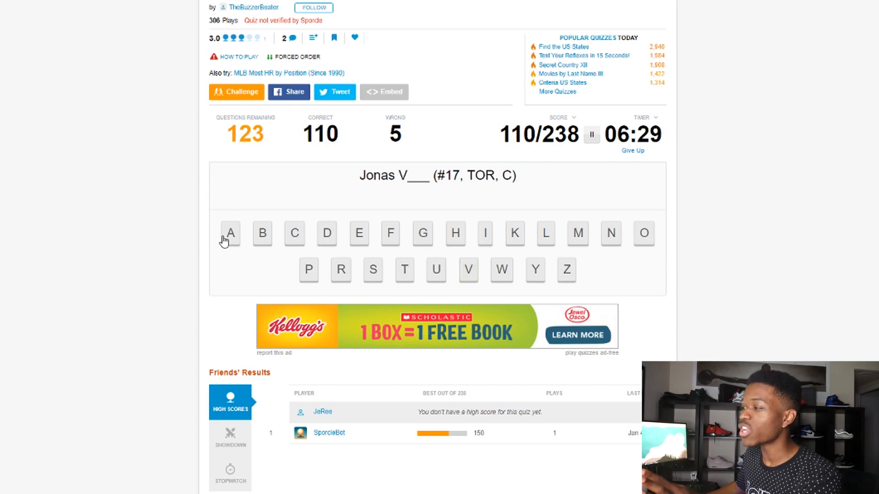
pyautogui.click(230, 232)
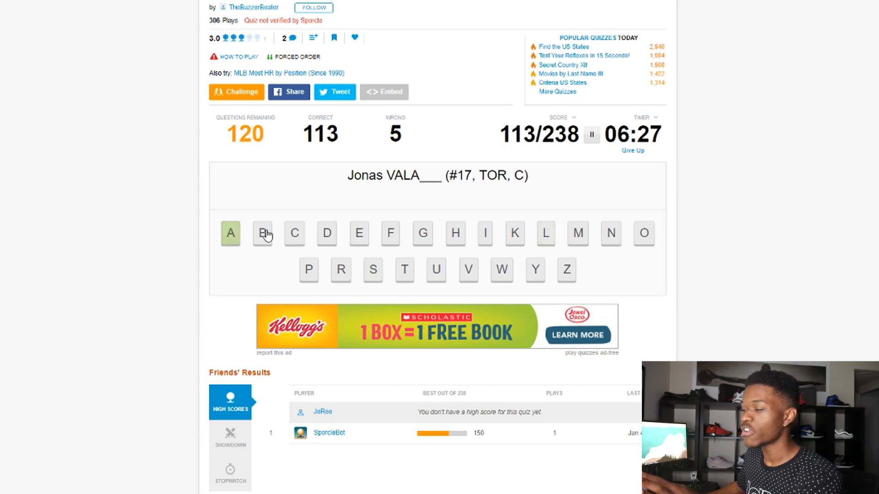
pyautogui.moveTo(611, 234)
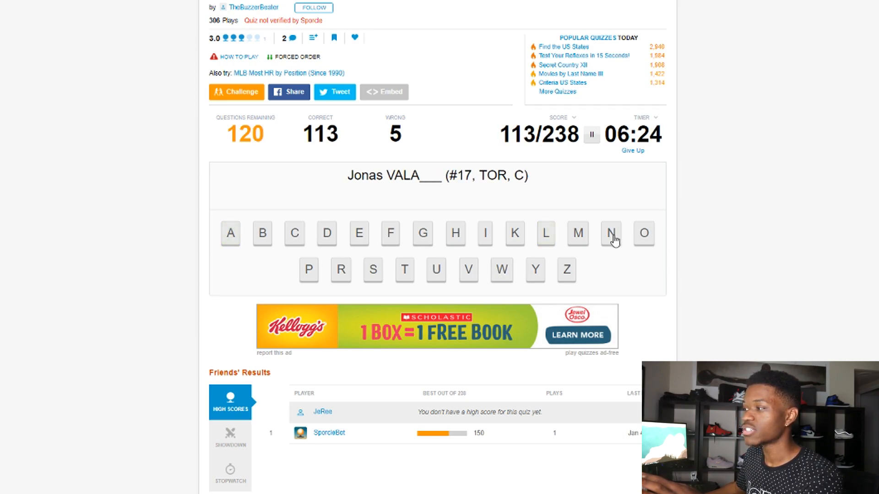
# Step: Spell the surnames Valanciunas, Anunoby and Dieng
pyautogui.click(611, 234)
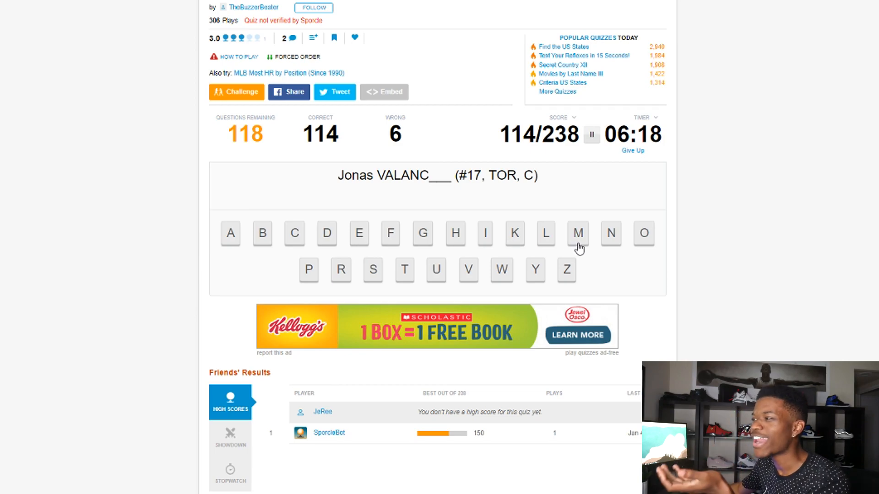
pyautogui.click(435, 270)
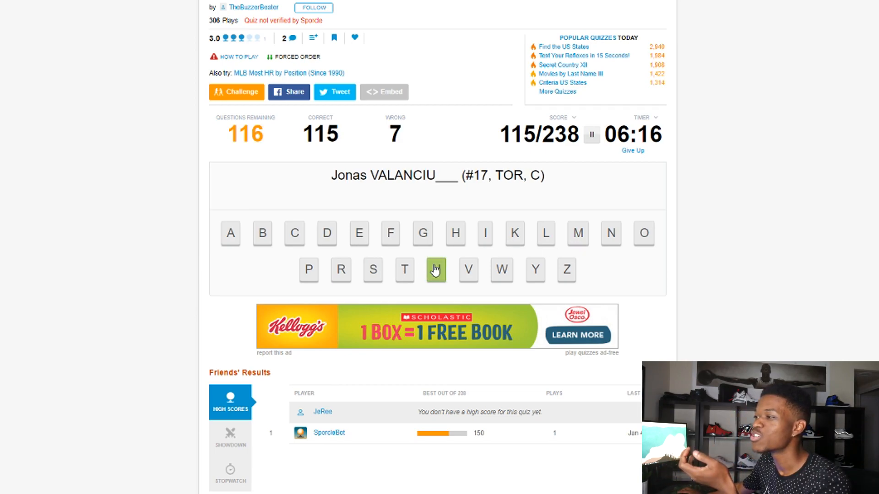
pyautogui.moveTo(341, 270)
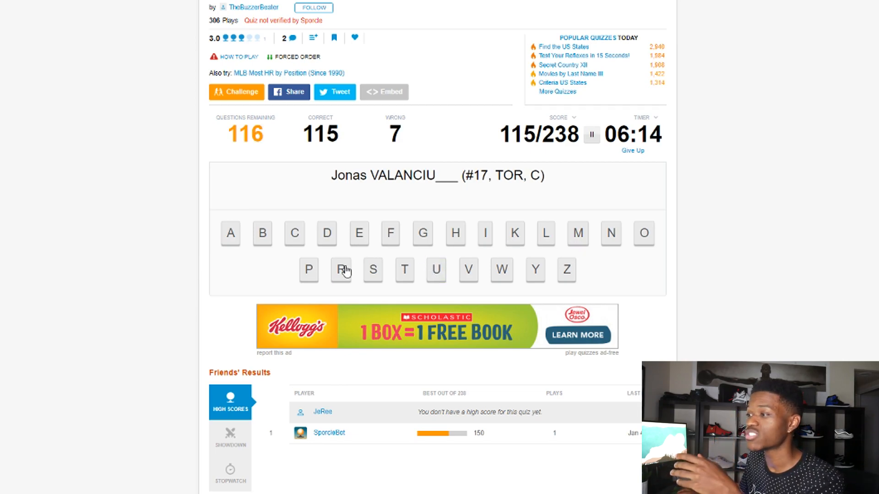
pyautogui.click(372, 270)
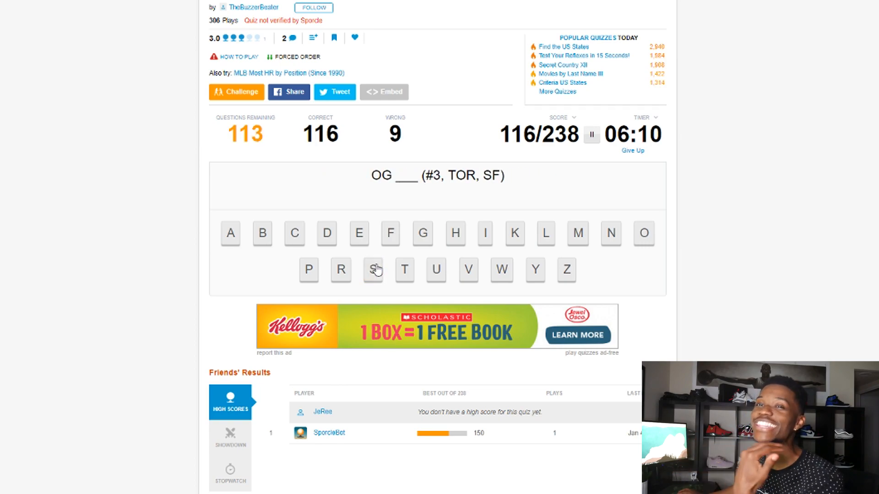
pyautogui.moveTo(382, 238)
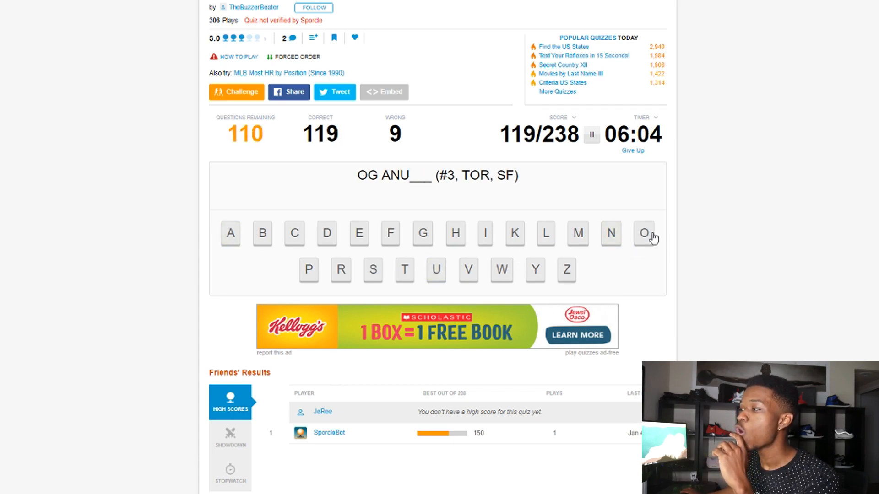
pyautogui.click(610, 233)
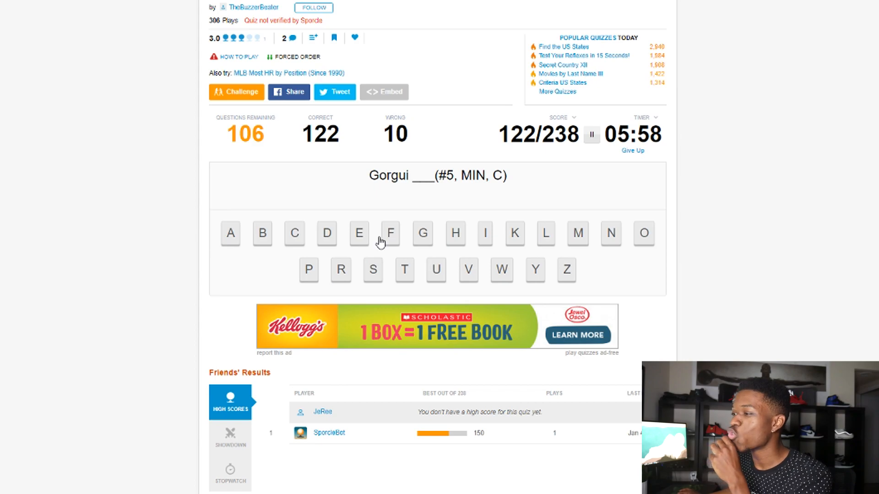
pyautogui.click(359, 233)
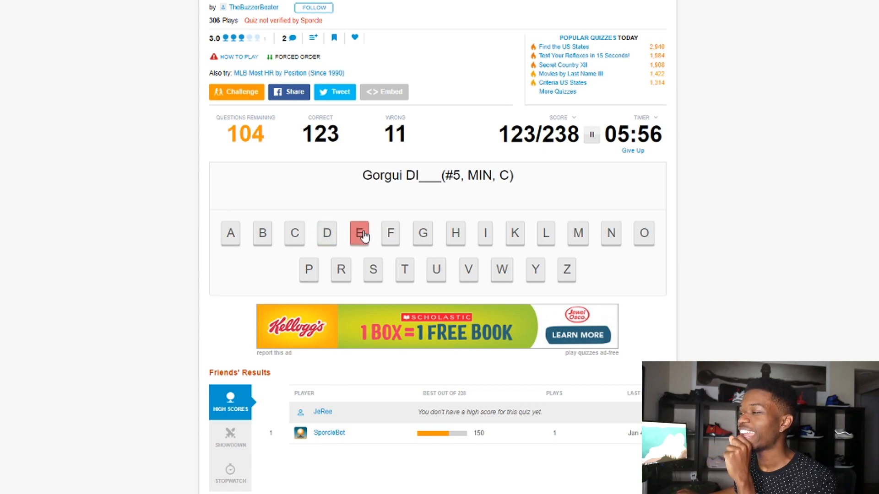
pyautogui.click(358, 233)
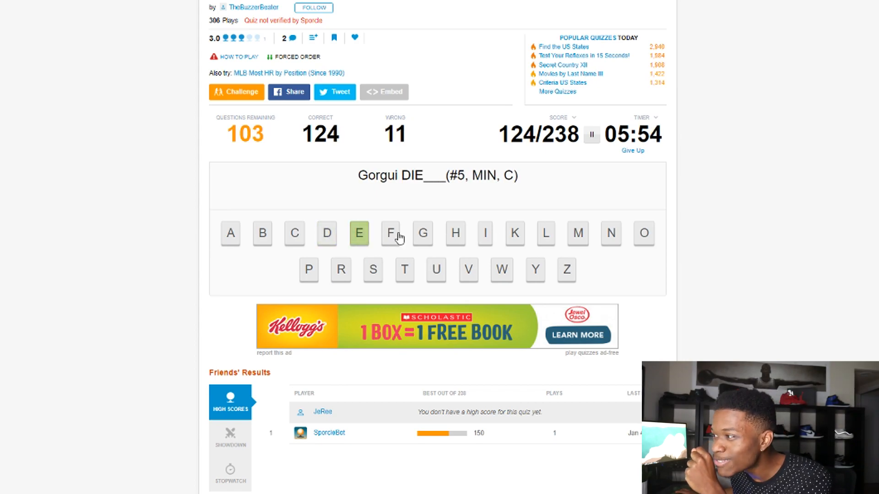
pyautogui.click(610, 233)
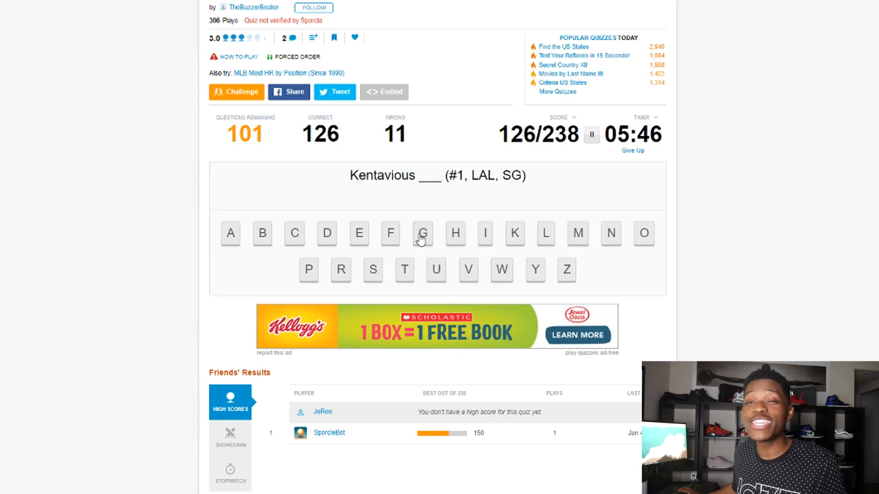
pyautogui.moveTo(467, 202)
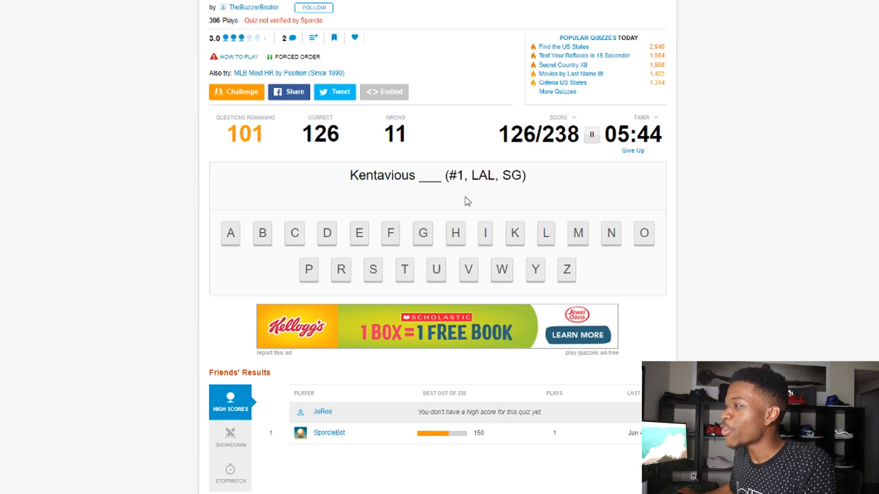
# Step: Spell Kentavious's hyphenated surname Caldwell-Pope
pyautogui.click(294, 233)
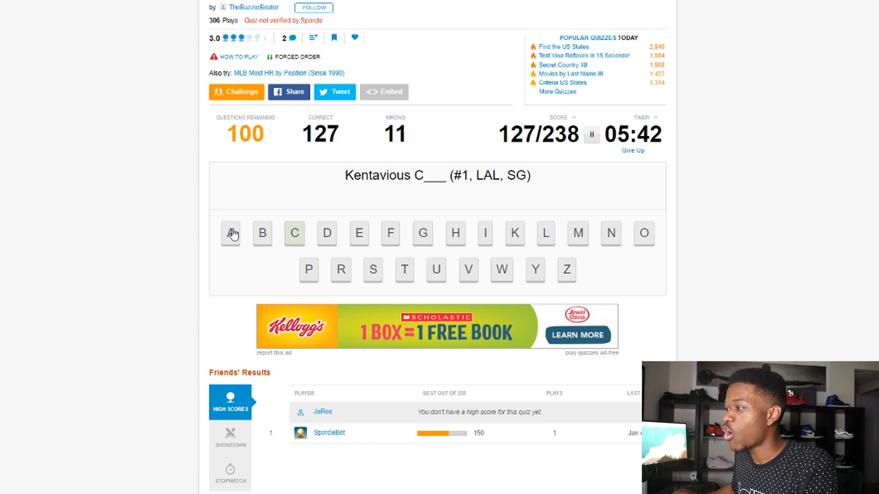
pyautogui.click(326, 233)
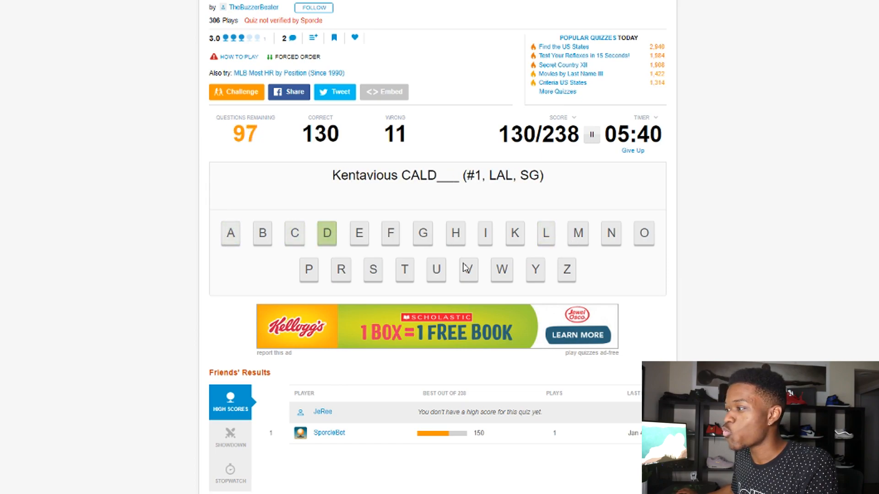
pyautogui.click(359, 234)
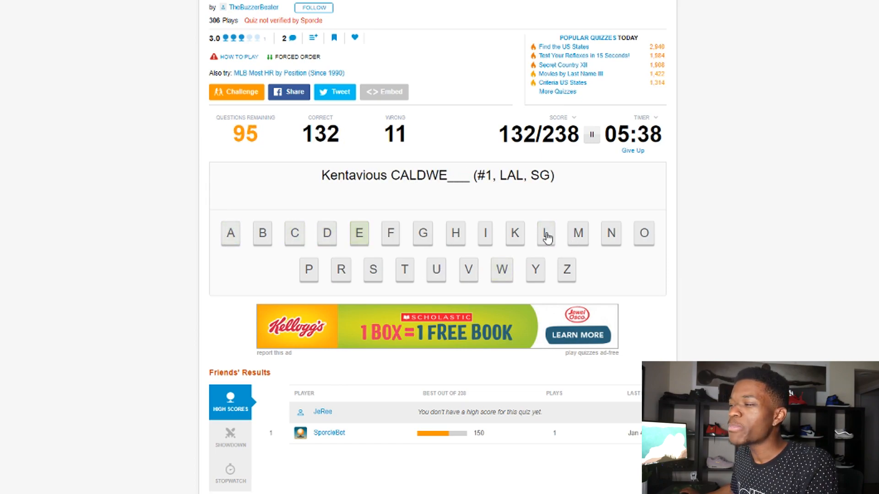
pyautogui.click(544, 233)
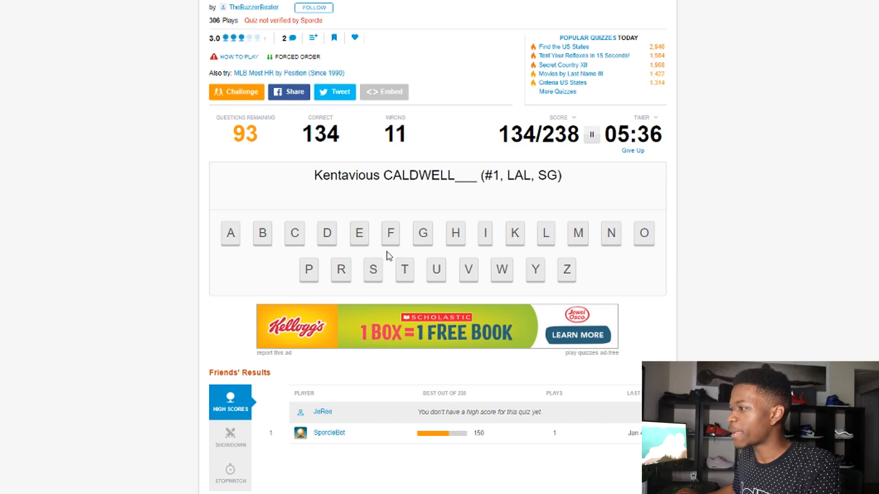
pyautogui.click(642, 233)
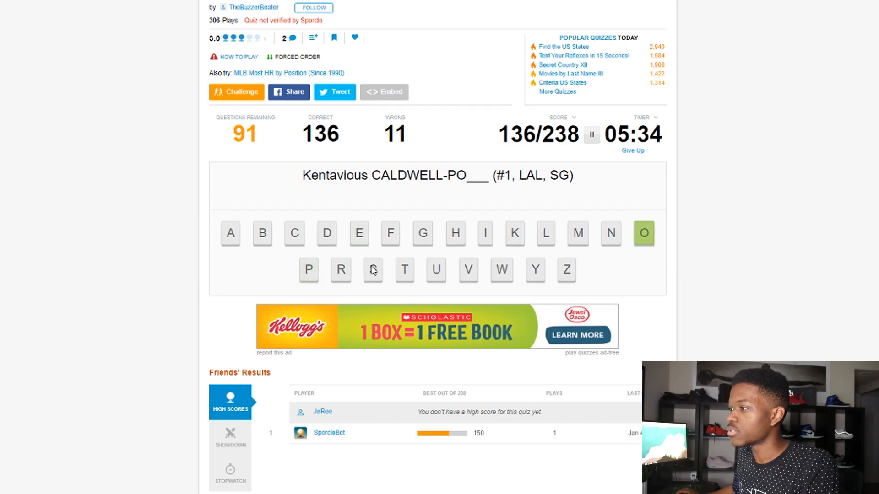
pyautogui.click(644, 234)
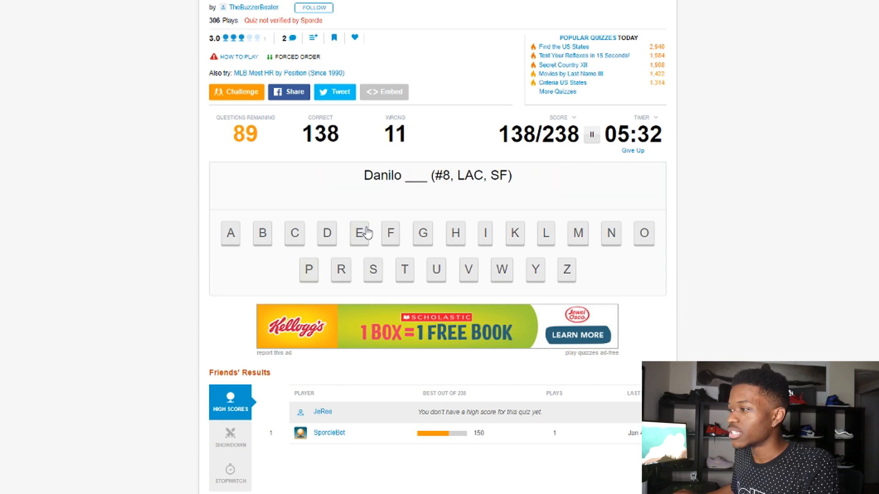
# Step: Spell Gallinari, Sabonis and Bogdanovic, reaching 164/238 with 11 wrong
pyautogui.click(422, 233)
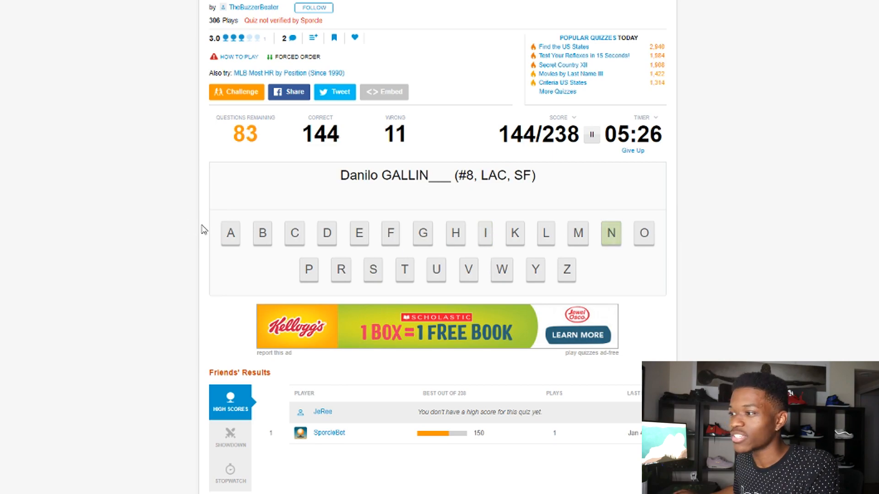
pyautogui.click(484, 234)
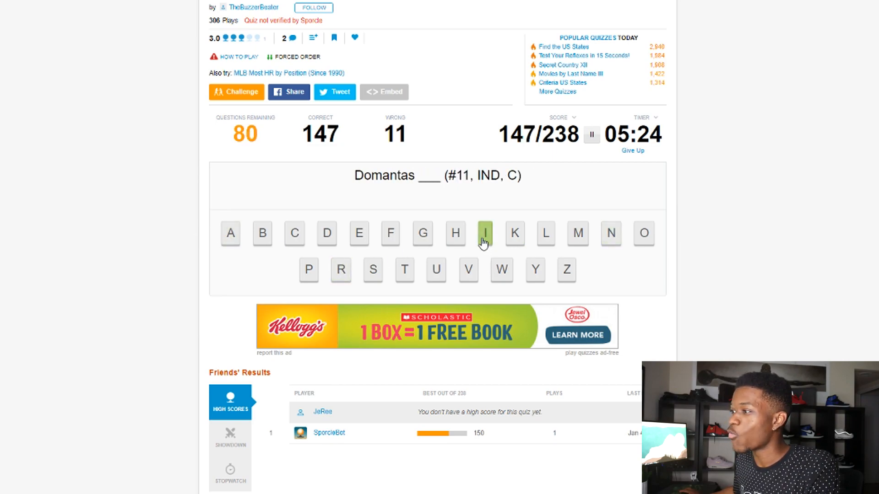
pyautogui.click(230, 233)
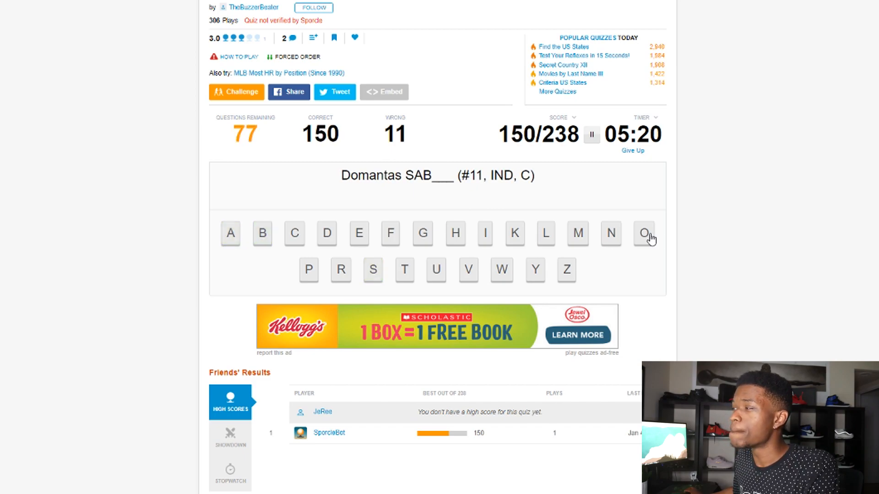
pyautogui.click(643, 233)
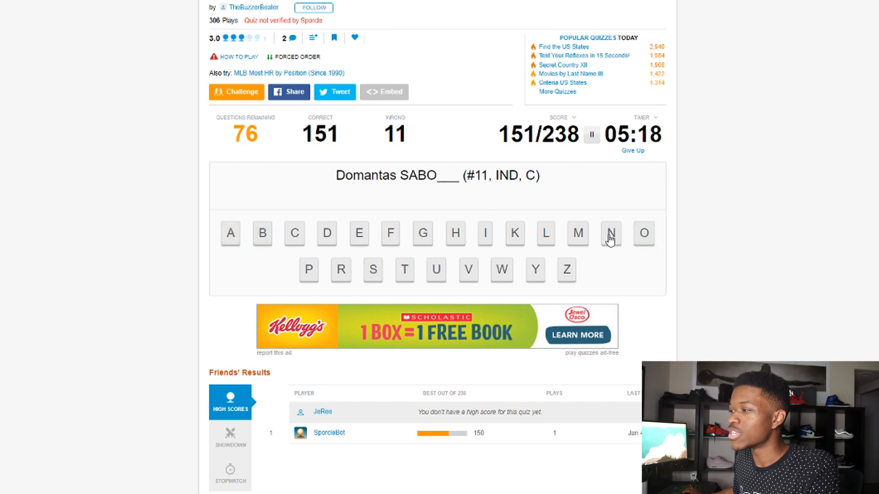
pyautogui.click(609, 234)
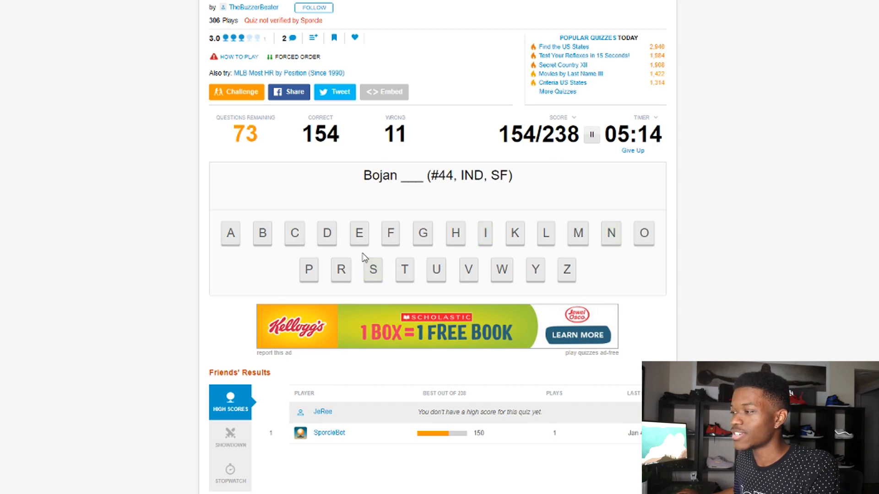
pyautogui.moveTo(359, 238)
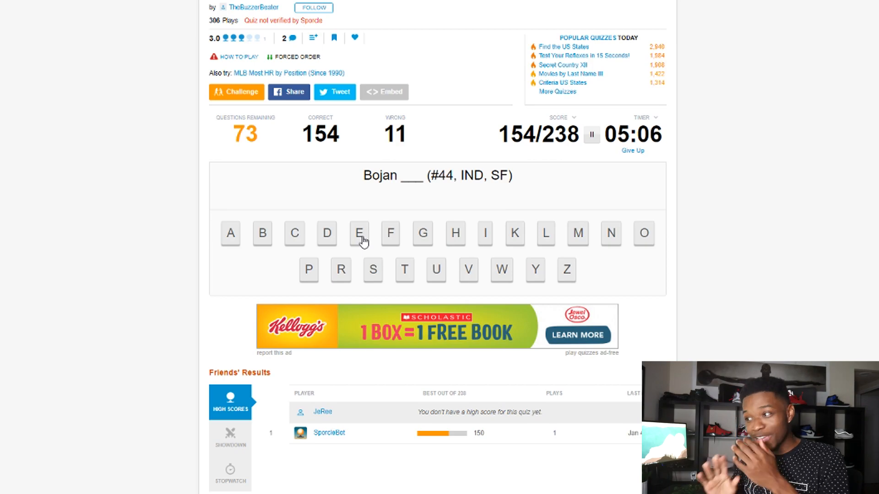
pyautogui.click(262, 233)
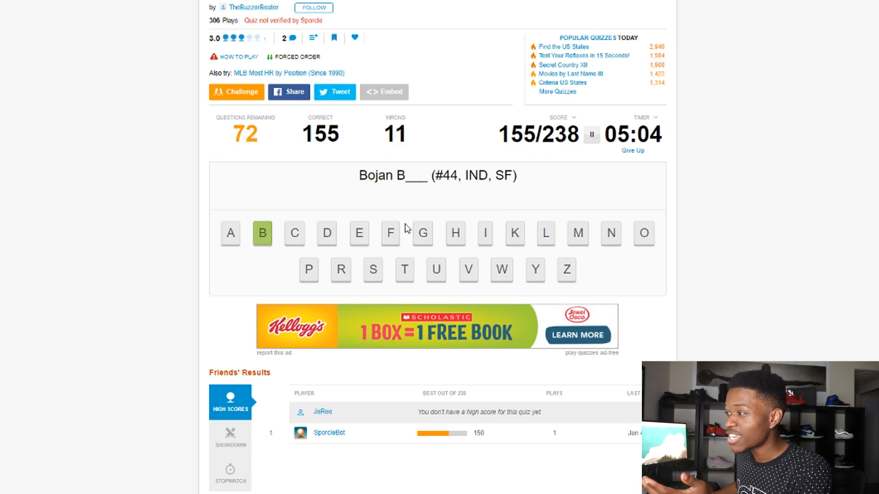
pyautogui.click(422, 232)
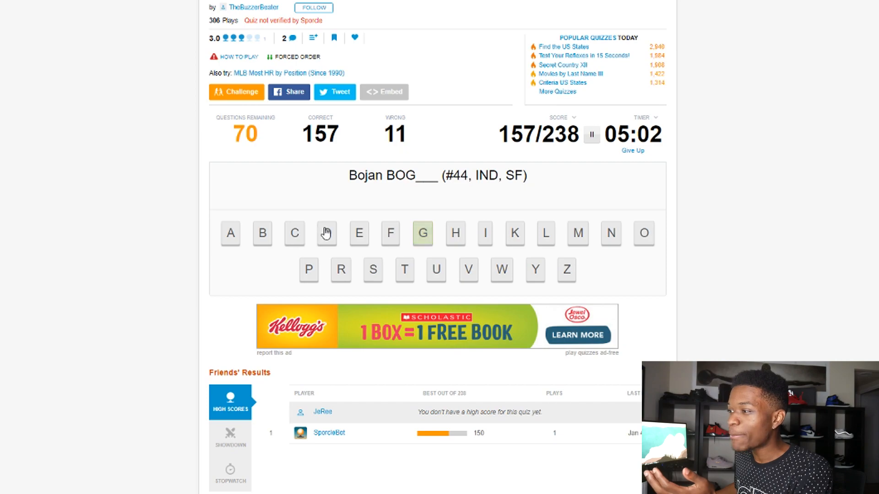
pyautogui.click(610, 233)
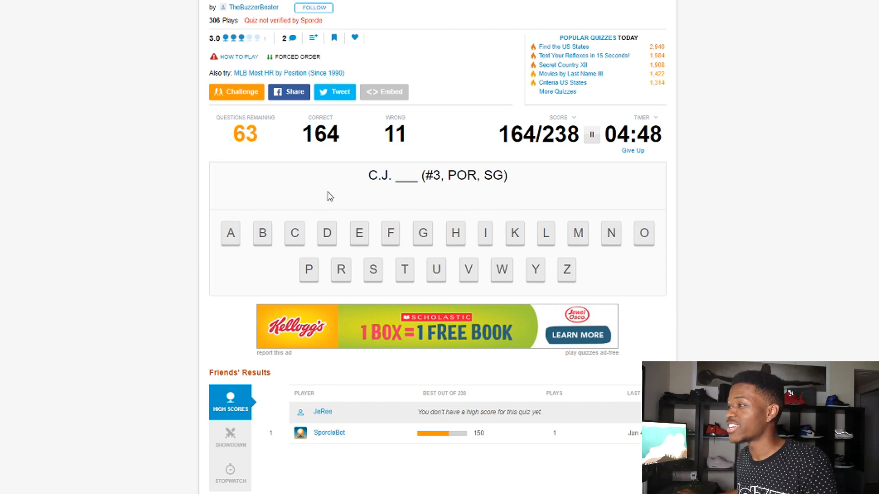
# Step: Spell the surnames McCollum and Schröder
pyautogui.click(577, 233)
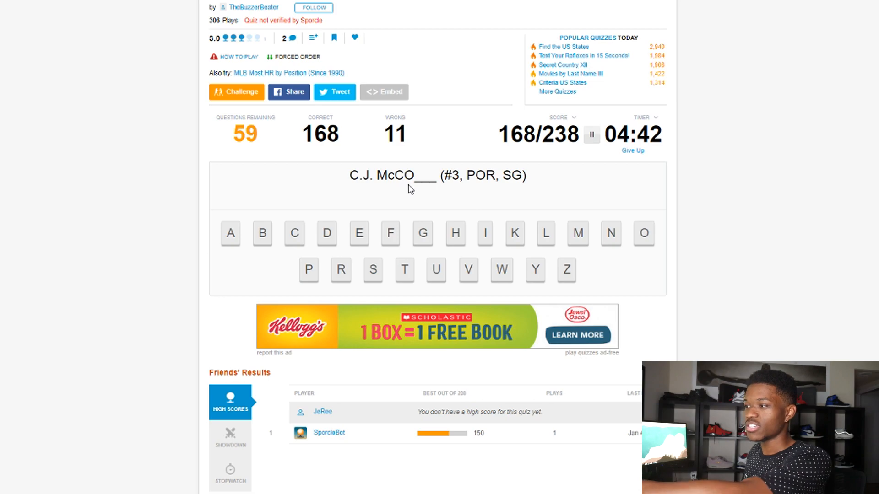
pyautogui.click(545, 233)
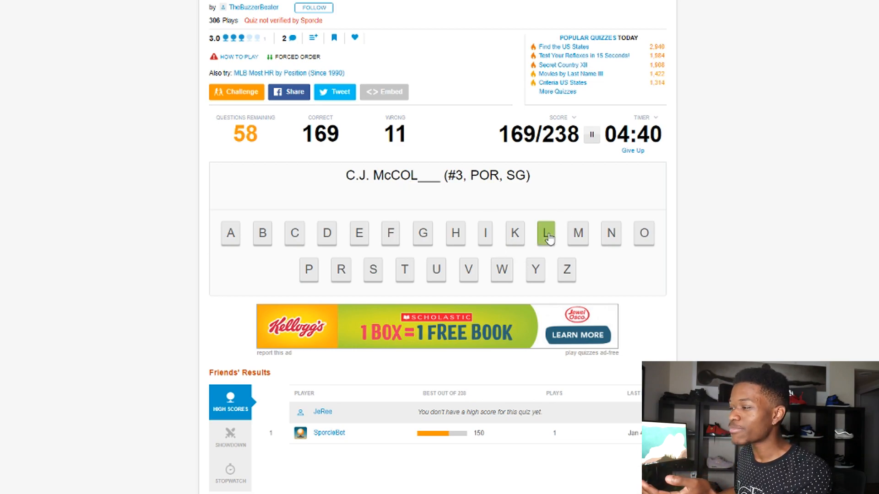
pyautogui.click(544, 233)
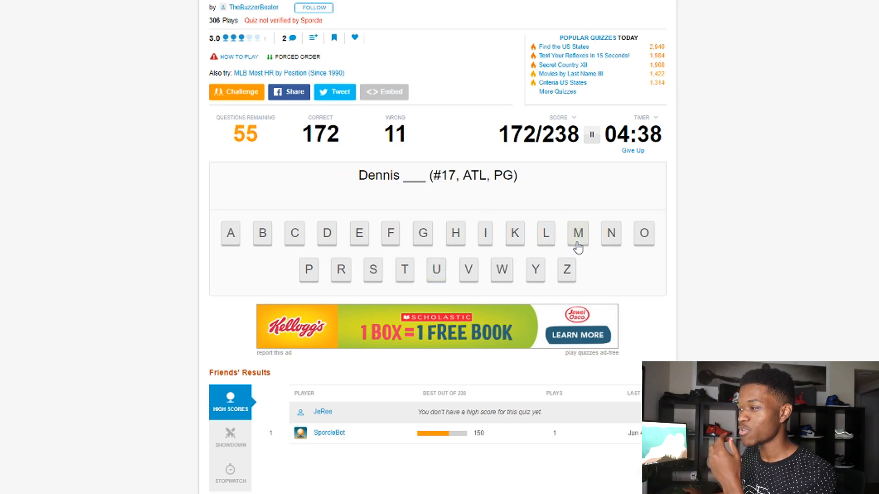
pyautogui.click(373, 270)
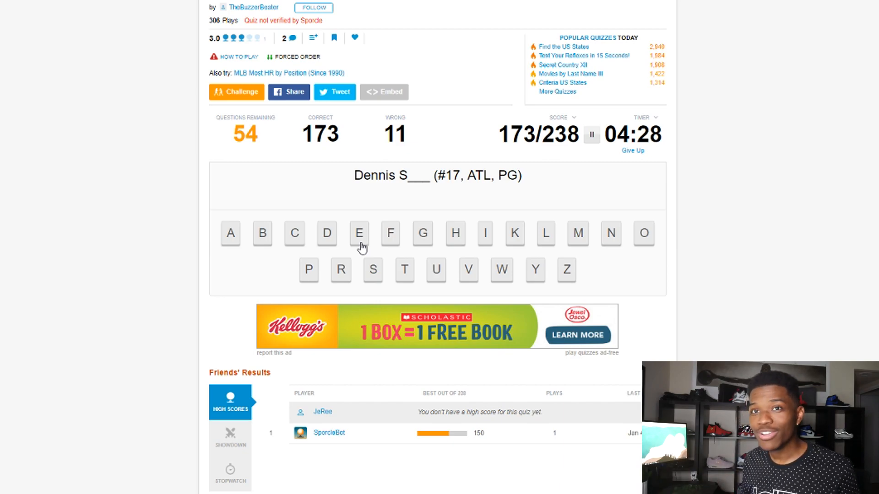
pyautogui.click(294, 233)
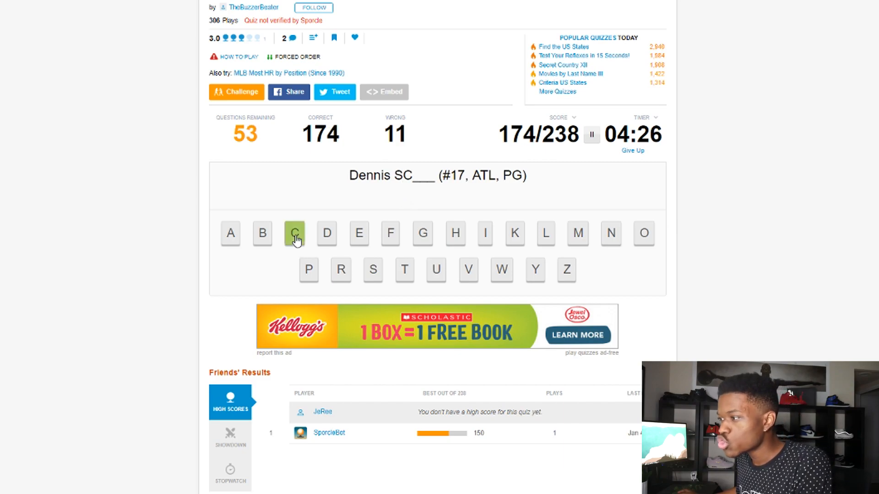
pyautogui.click(294, 233)
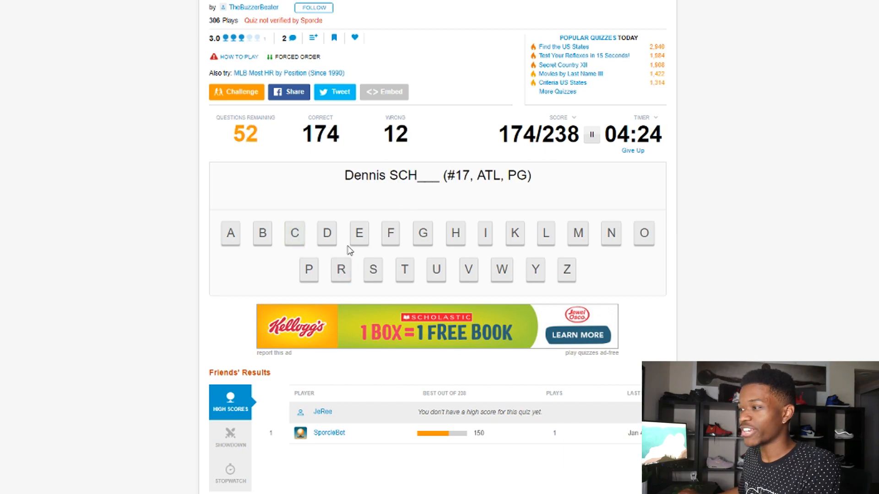
pyautogui.click(327, 233)
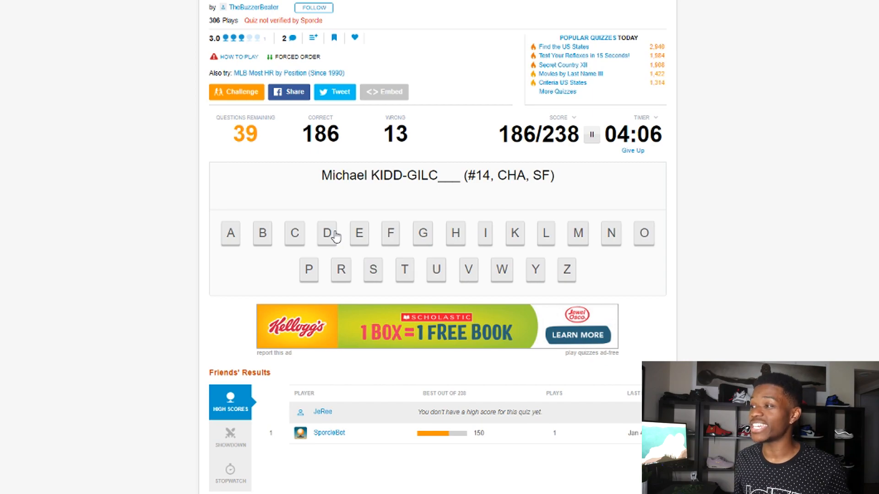
# Step: Spell Kidd-Gilchrist and Labissière, reaching 196/238 with 18 wrong
pyautogui.click(340, 269)
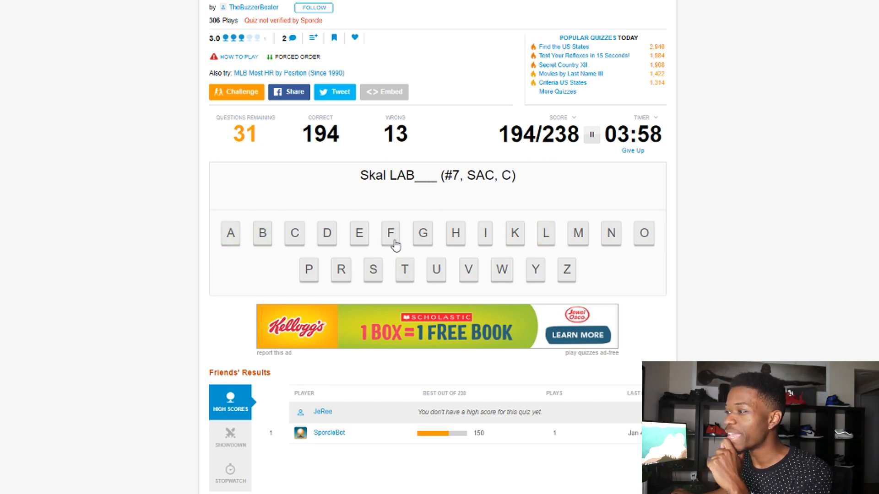
pyautogui.click(359, 233)
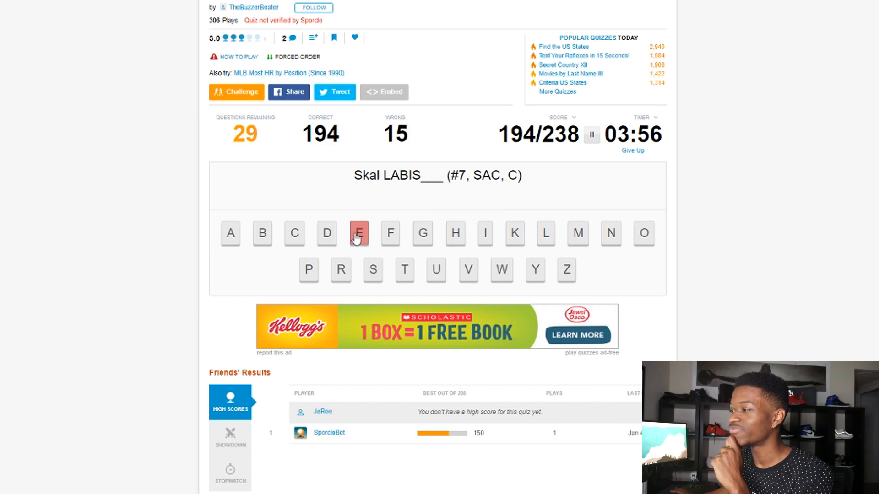
pyautogui.click(357, 233)
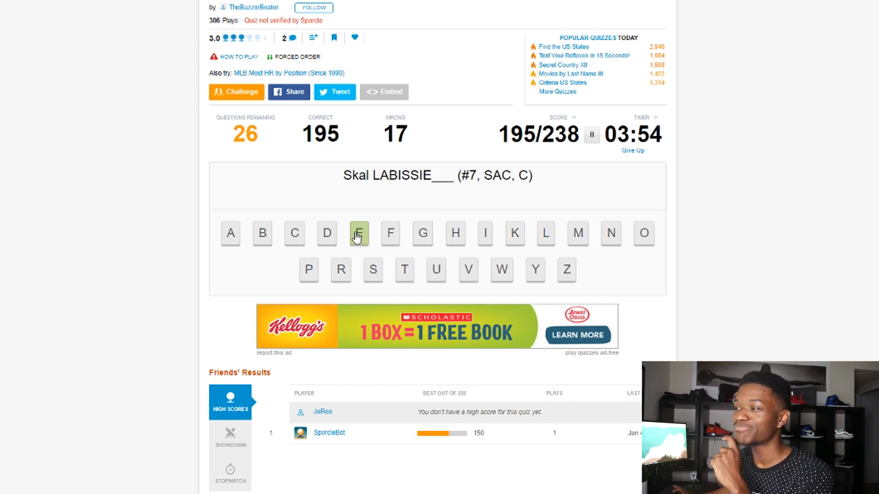
pyautogui.click(358, 234)
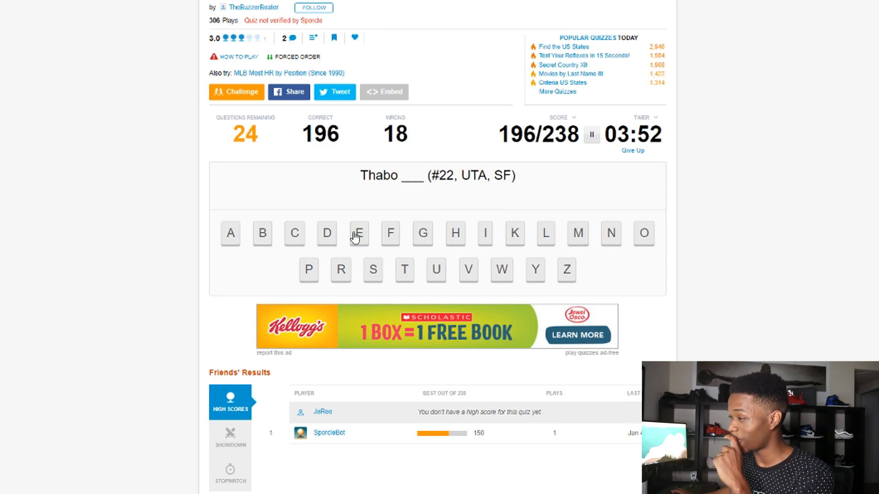
# Step: Spell Sefolosha and Fournier, reaching 212/238 with 19 wrong
pyautogui.click(372, 270)
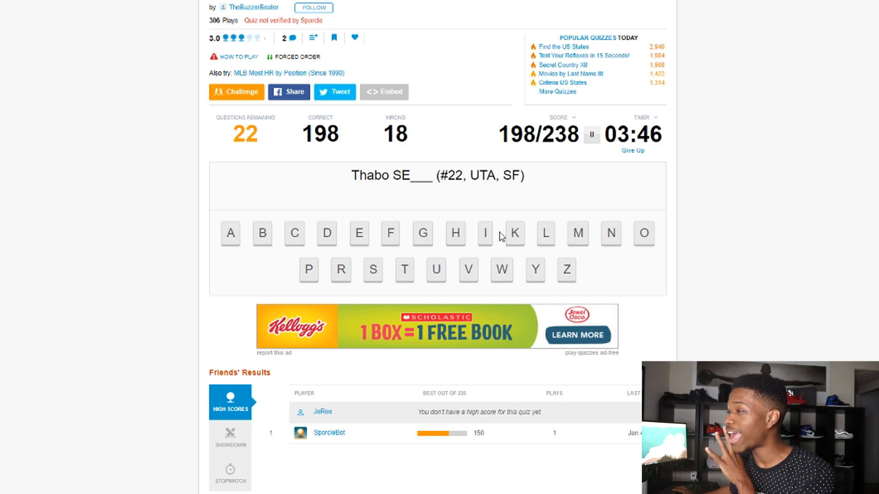
pyautogui.click(390, 233)
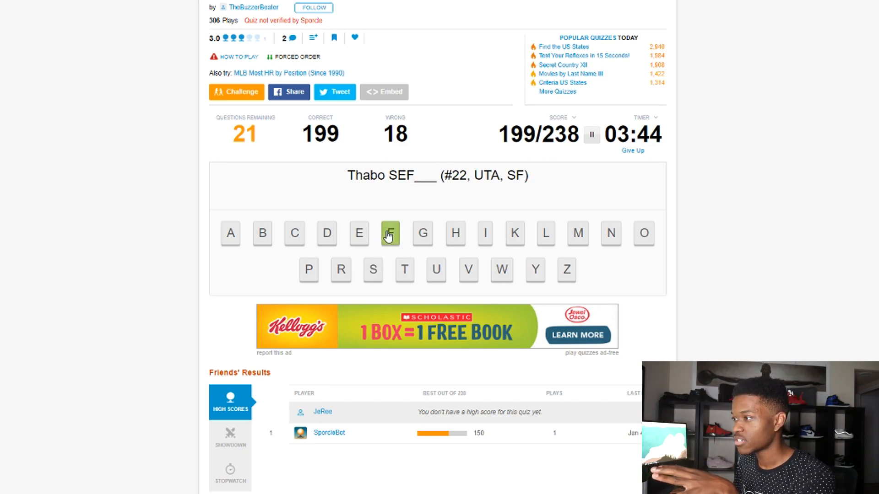
pyautogui.click(390, 233)
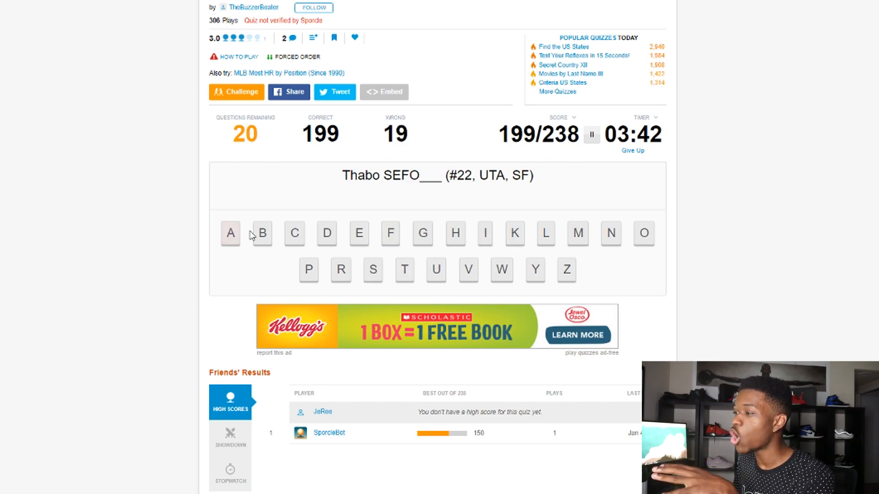
pyautogui.click(545, 233)
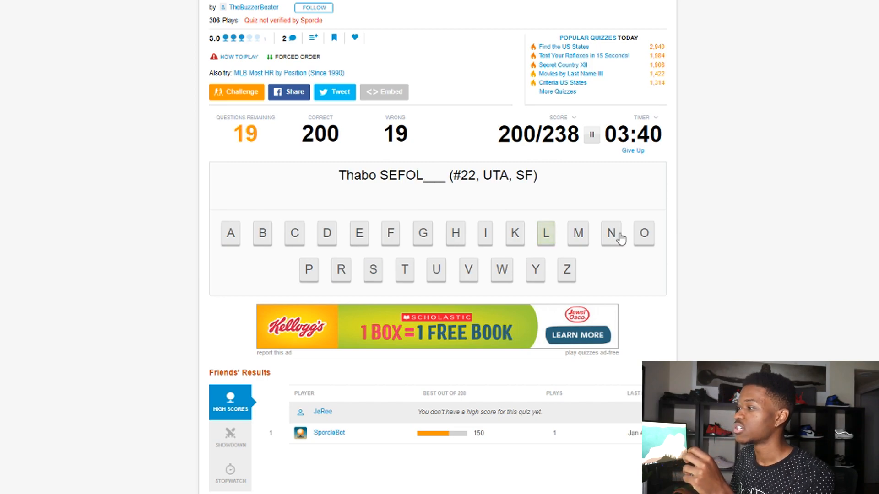
pyautogui.click(372, 269)
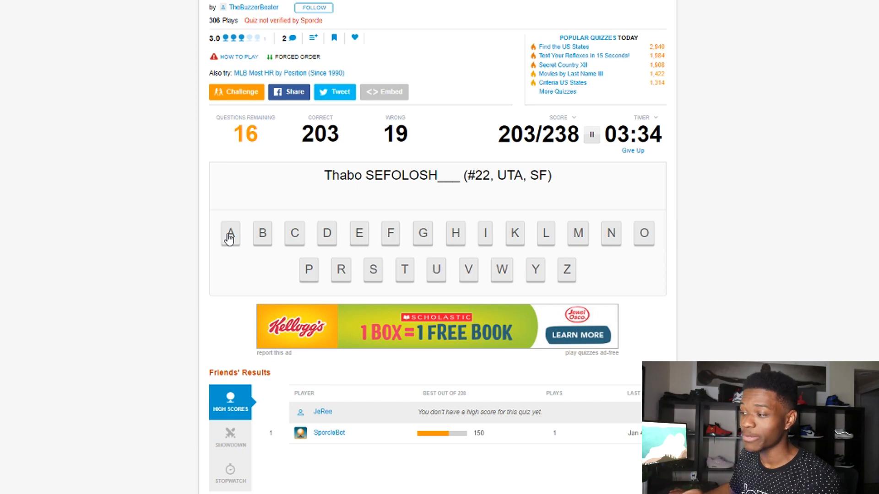
pyautogui.click(229, 234)
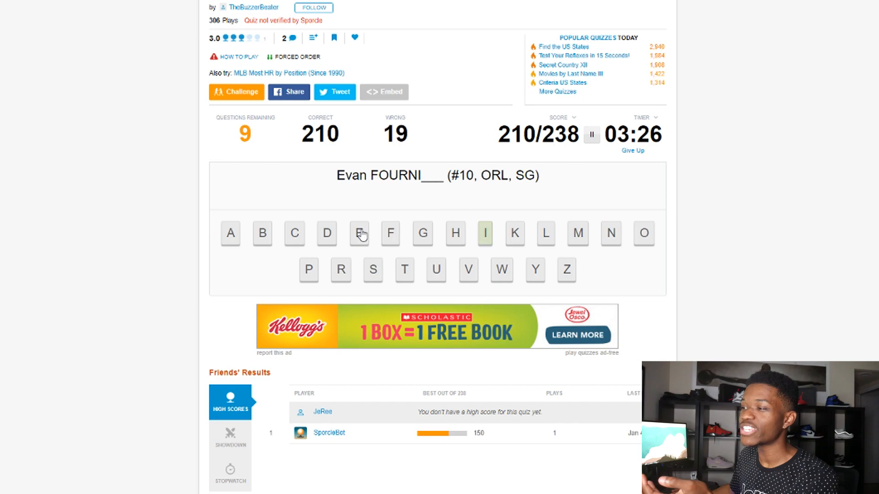
pyautogui.click(359, 233)
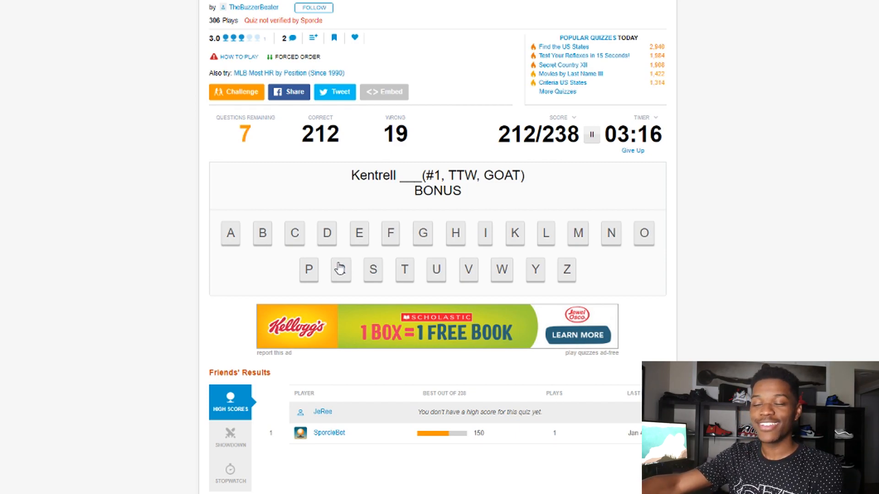
# Step: Spell the bonus surname Beecham, ending the quiz at 219/238 (92%)
pyautogui.click(262, 233)
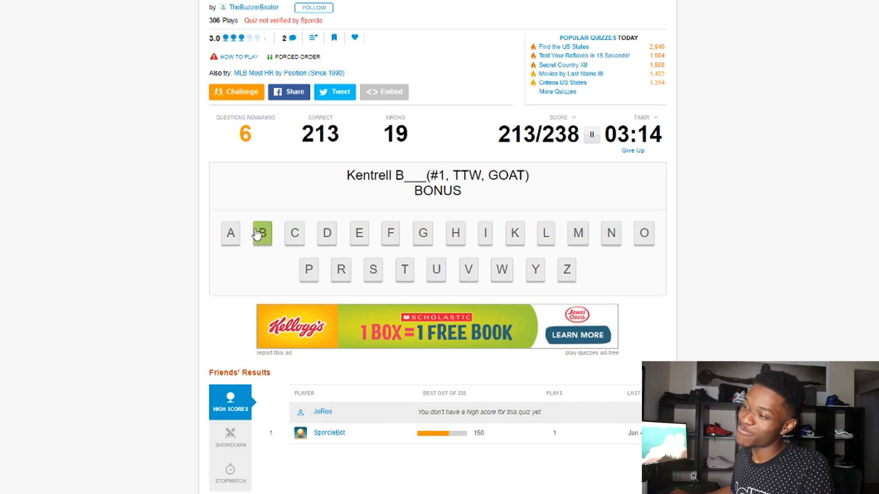
pyautogui.click(455, 233)
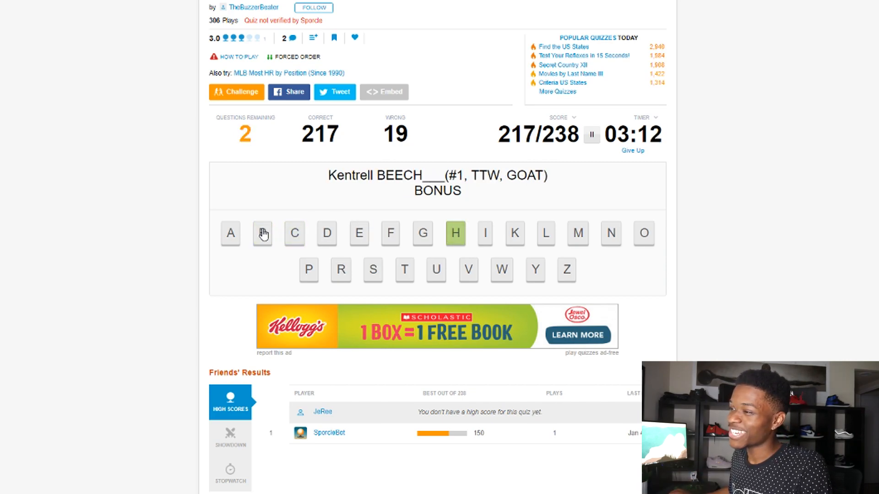
pyautogui.click(577, 233)
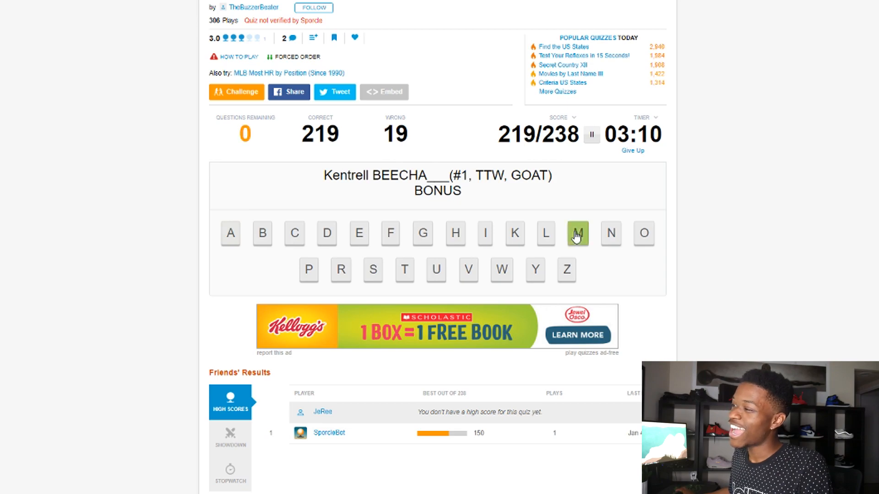
pyautogui.click(577, 234)
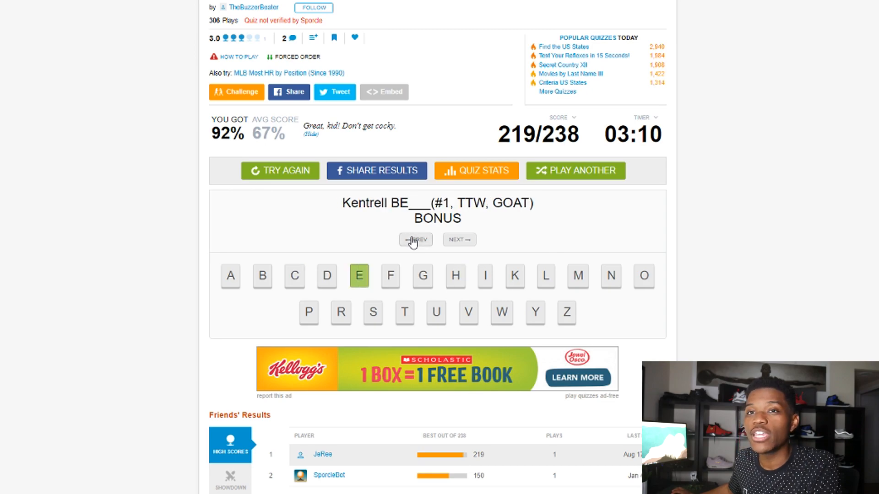
# Step: Step back through the answer review to Evan Fournier's question
pyautogui.click(416, 240)
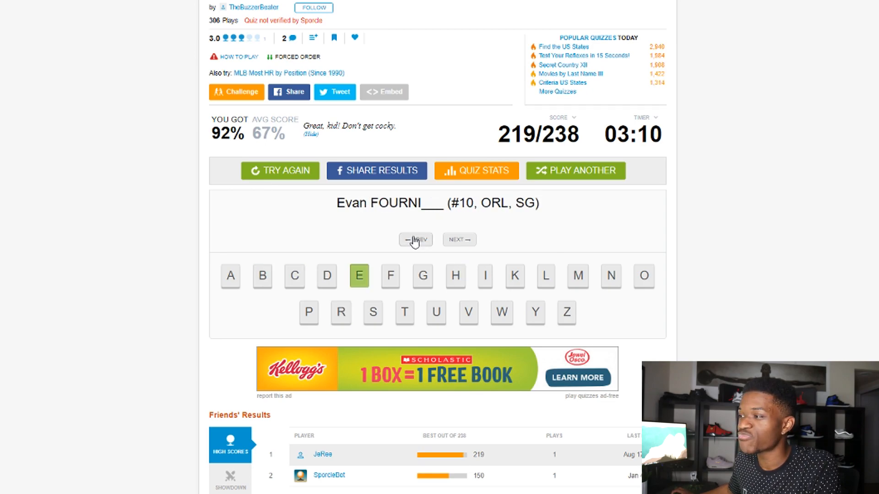
pyautogui.click(415, 239)
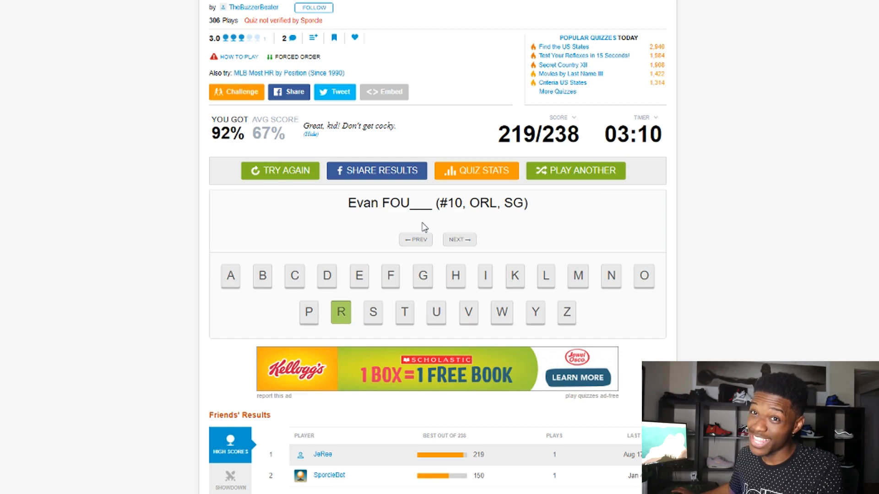
pyautogui.moveTo(433, 219)
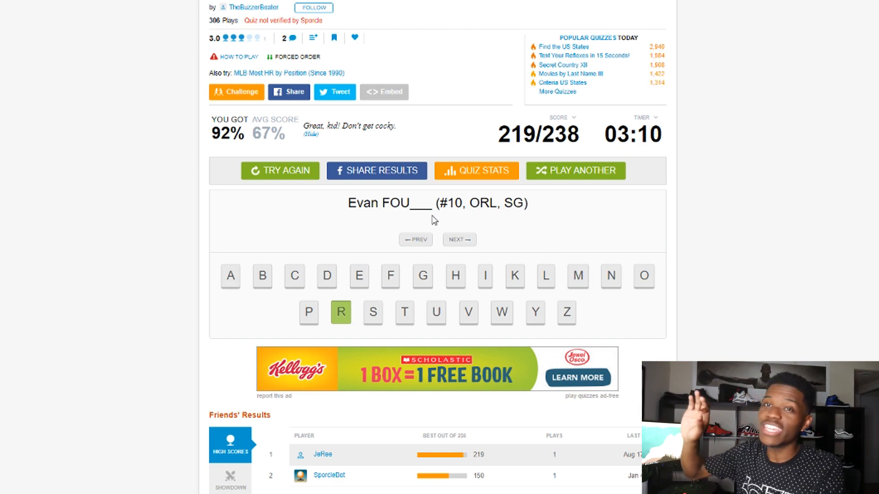